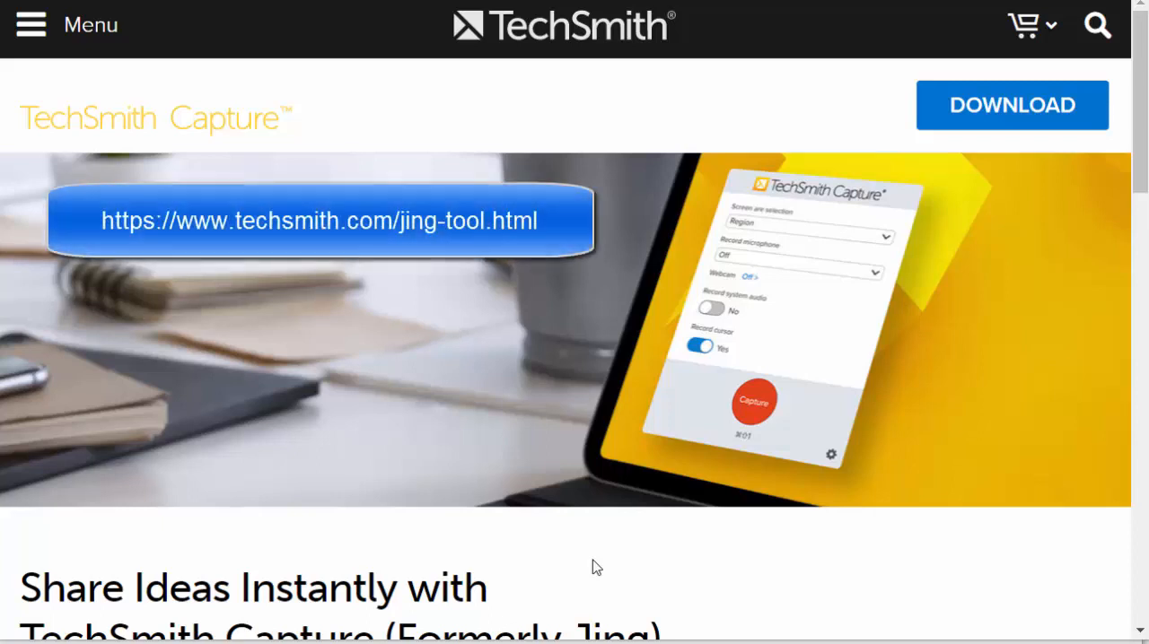
{"action": "mouse_move", "coordinate": [996, 105]}
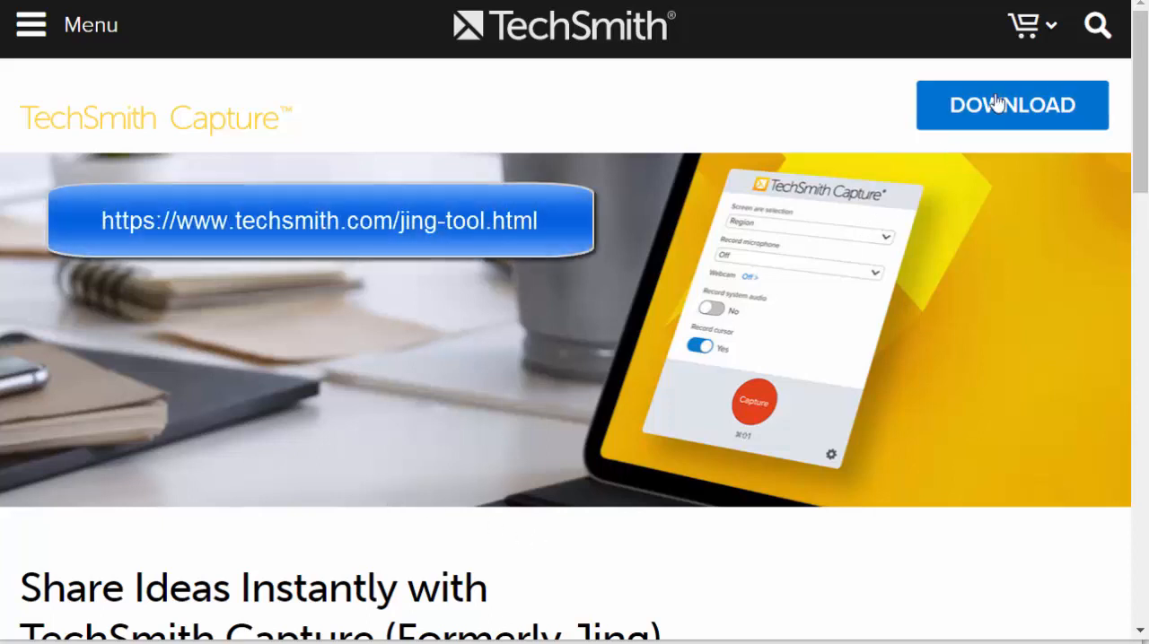
{"action": "mouse_move", "coordinate": [39, 357]}
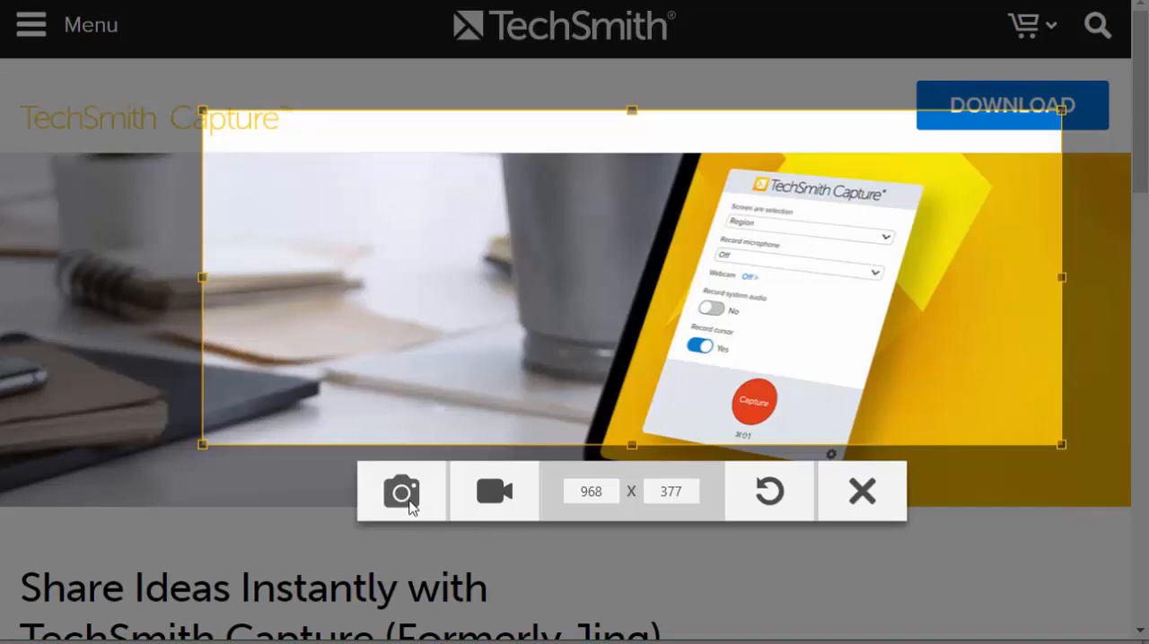
{"action": "mouse_move", "coordinate": [494, 492]}
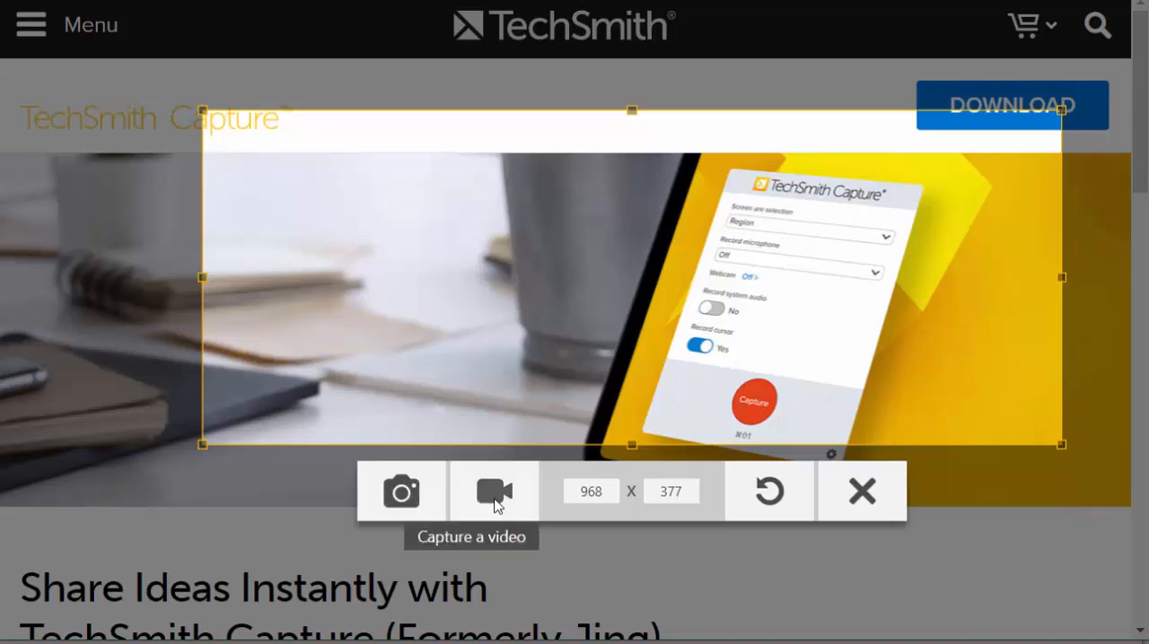
Capture the selected banner region as a still image for preview
{"action": "left_click", "coordinate": [402, 492]}
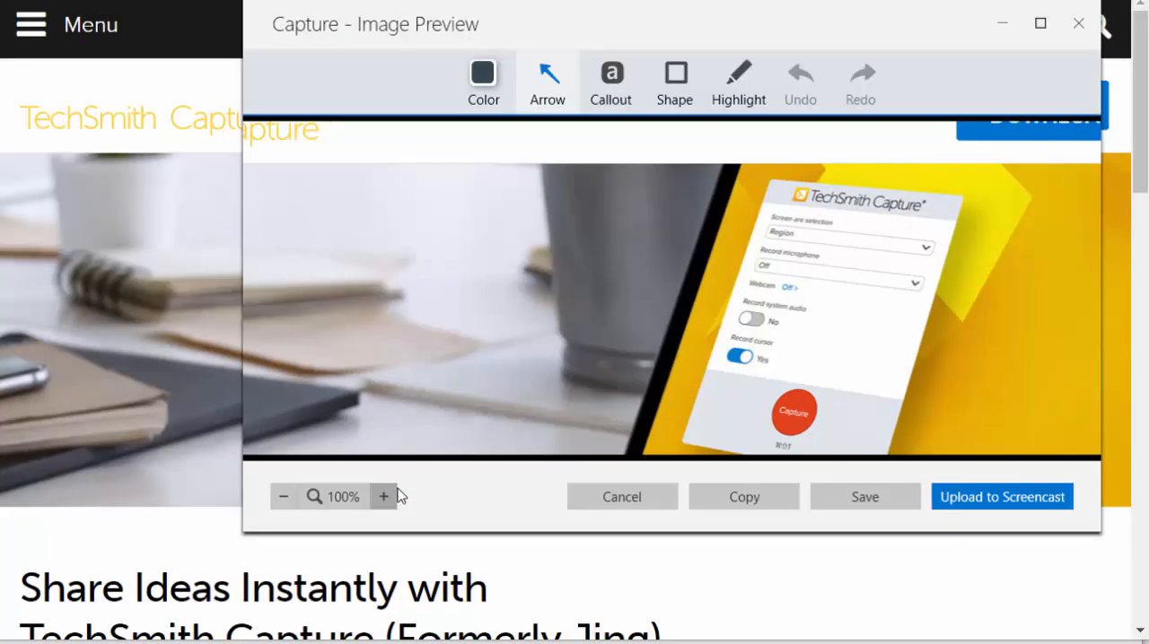
{"action": "mouse_move", "coordinate": [524, 152]}
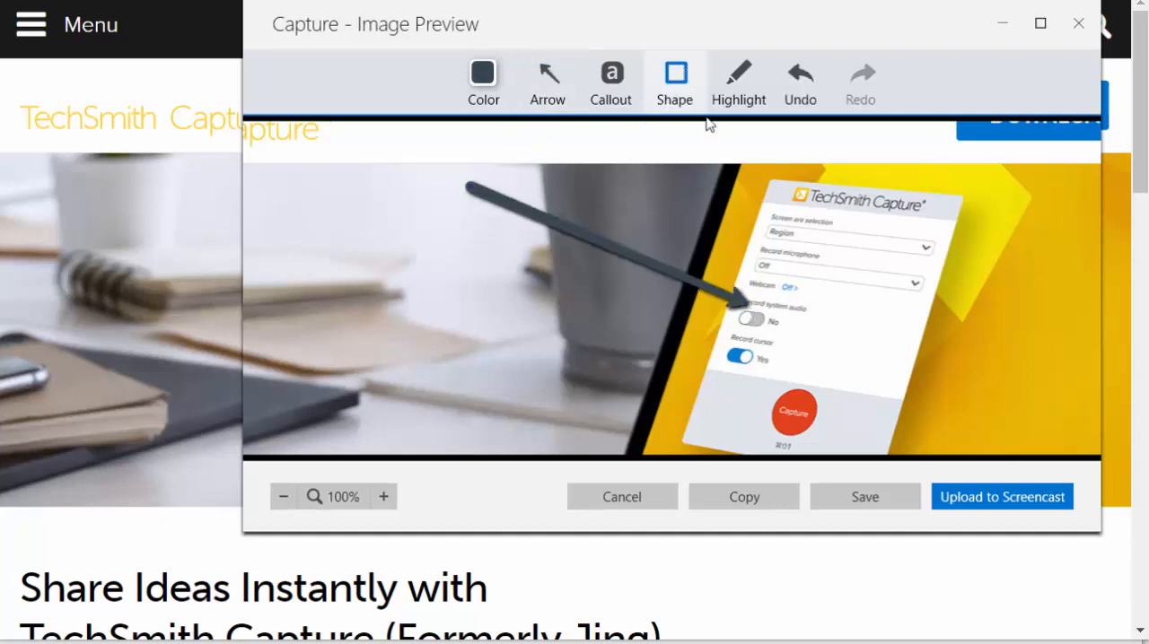
Box the capture settings panel on the screenshot and copy the annotated image
{"action": "left_click_drag", "start_coordinate": [757, 219], "coordinate": [930, 362]}
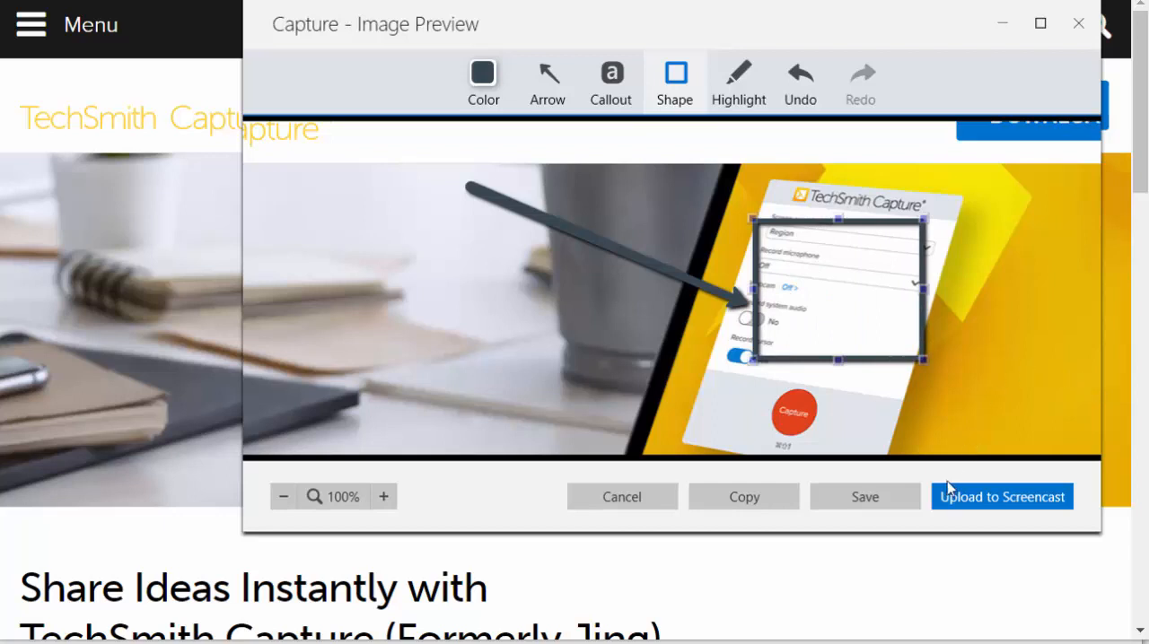
{"action": "mouse_move", "coordinate": [989, 519]}
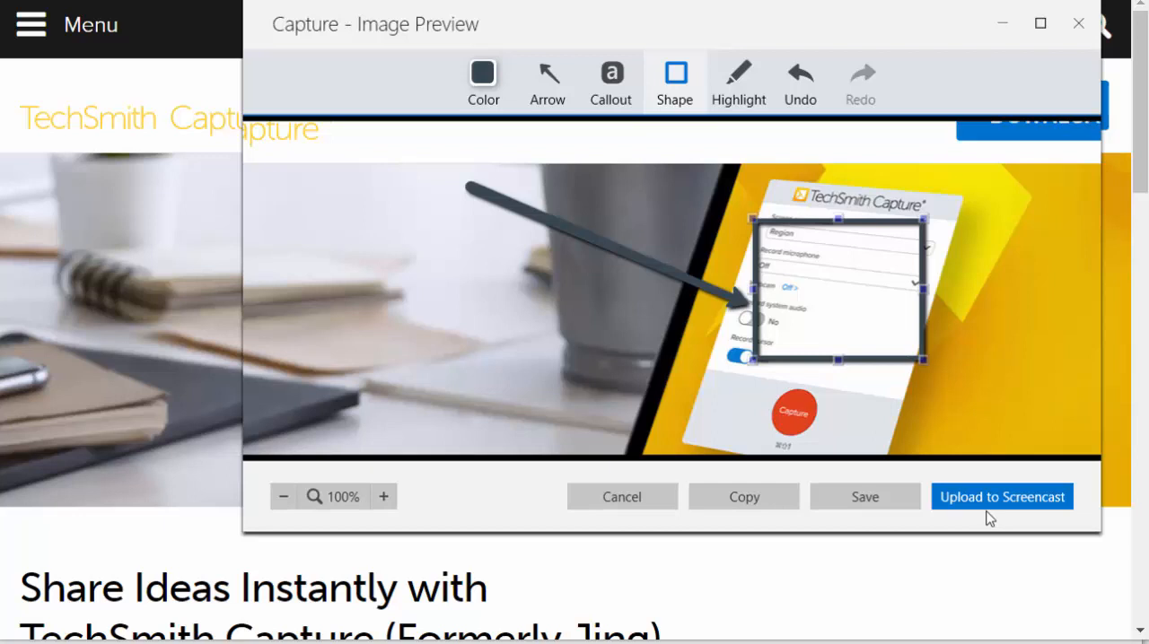
{"action": "mouse_move", "coordinate": [518, 330]}
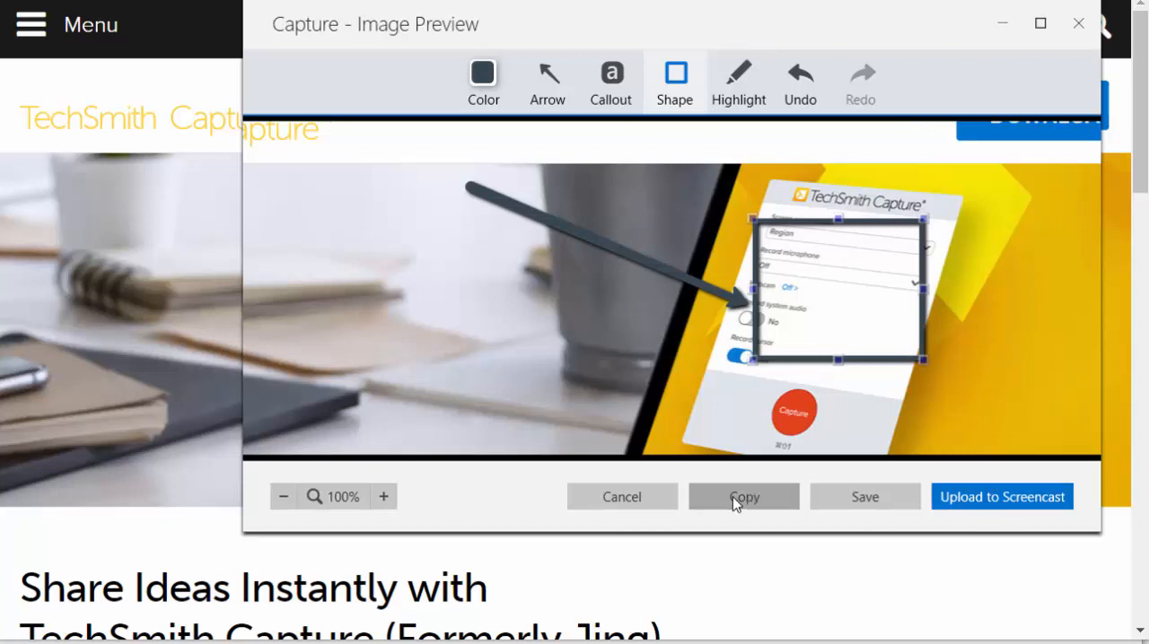
{"action": "mouse_move", "coordinate": [865, 498]}
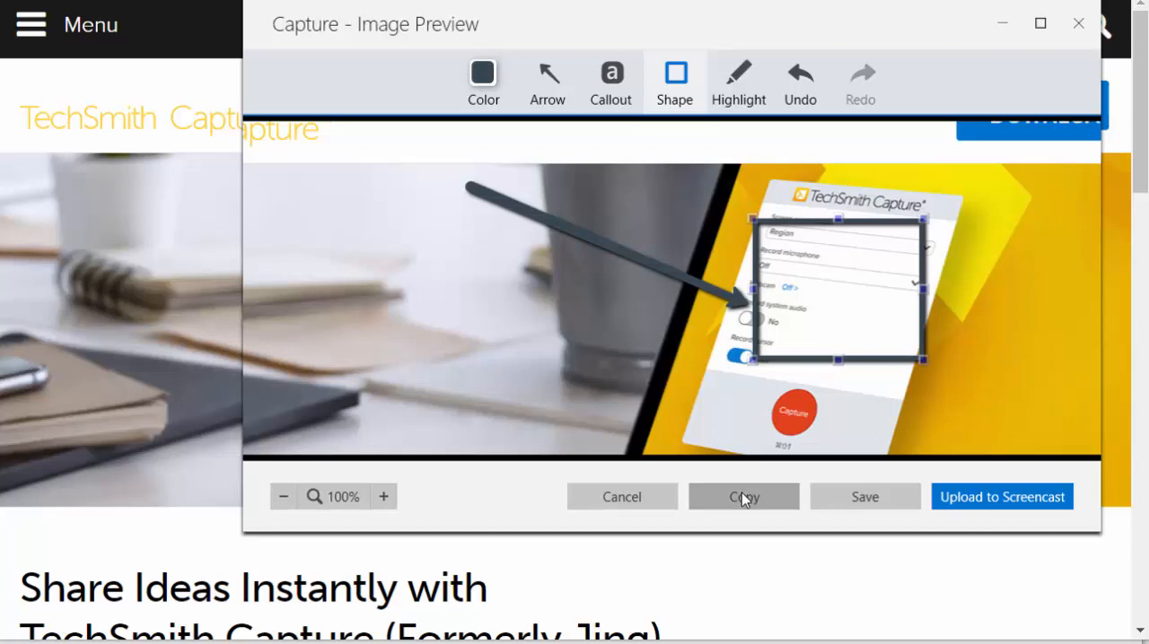
{"action": "left_click", "coordinate": [621, 495]}
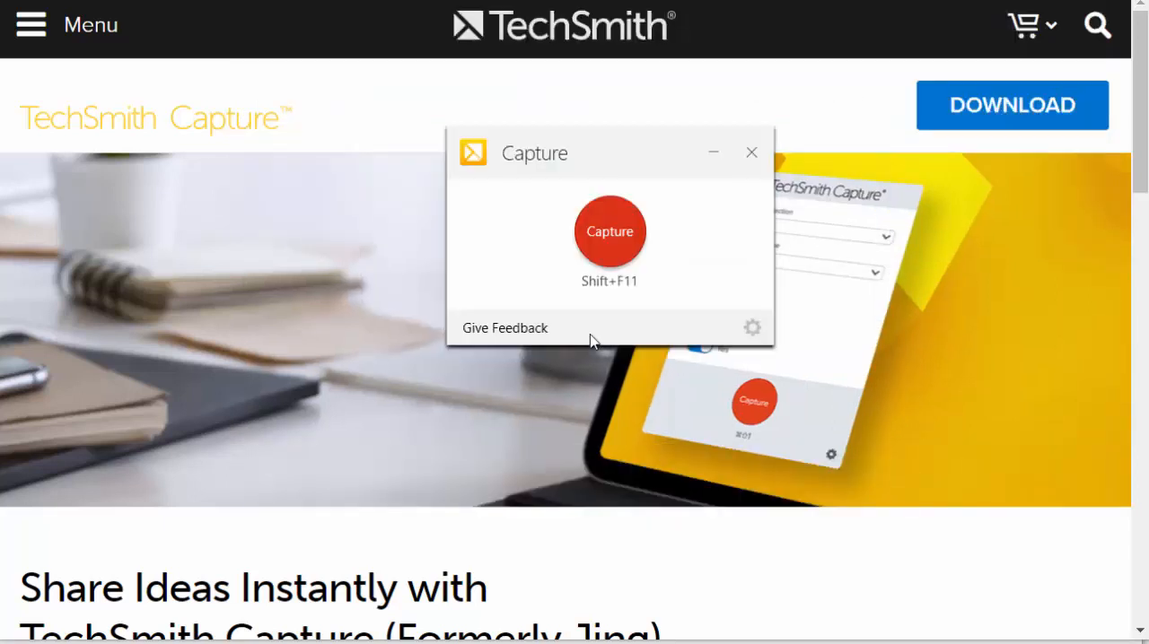
{"action": "mouse_move", "coordinate": [327, 350]}
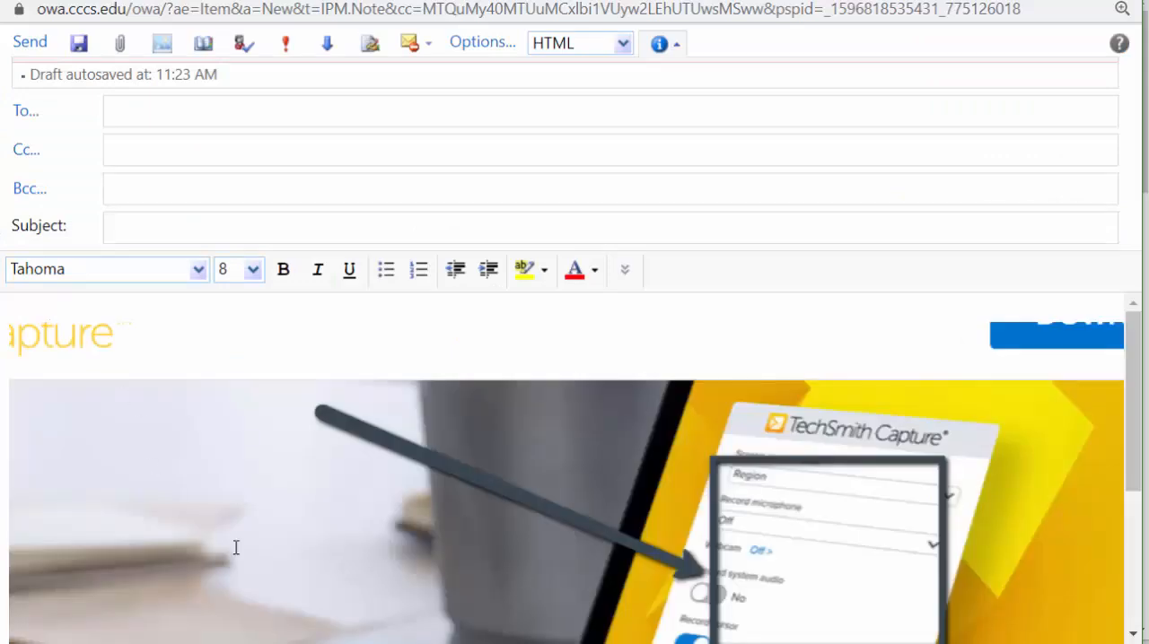
{"action": "mouse_move", "coordinate": [359, 485]}
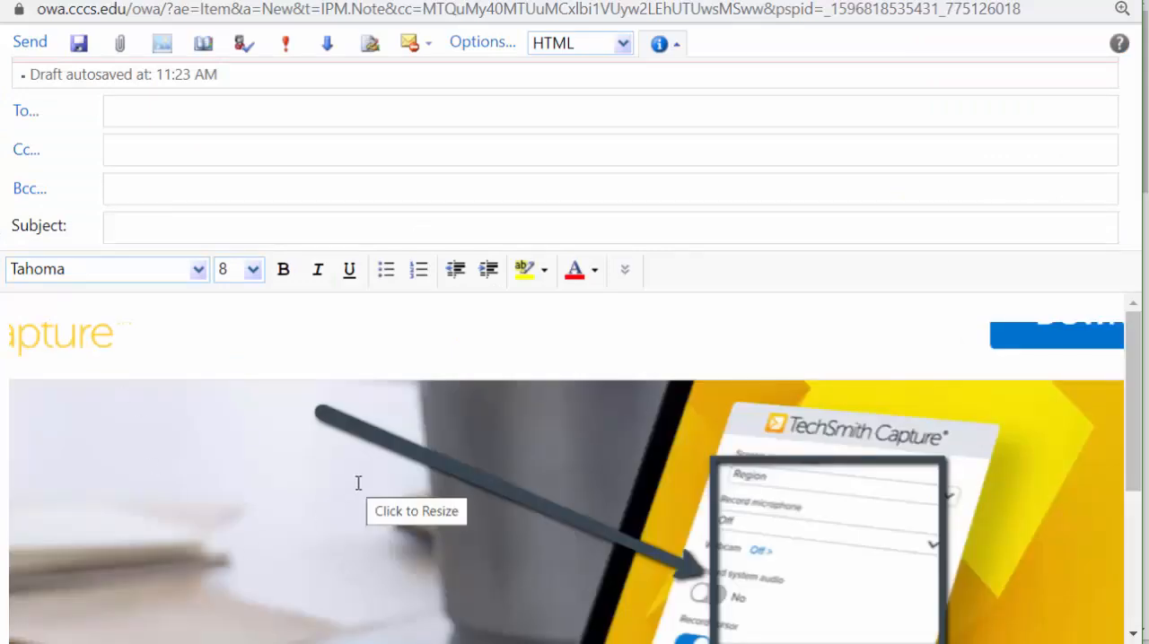
Resize the pasted screenshot to Small (25%) and switch back to the Capture page
{"action": "left_click", "coordinate": [417, 510]}
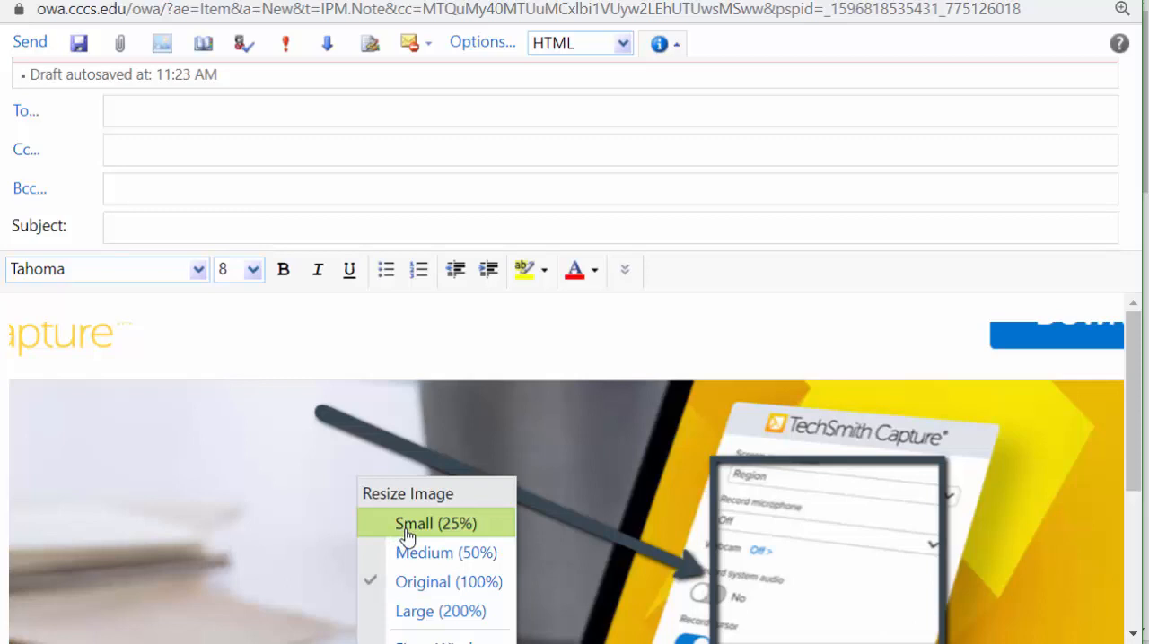
{"action": "left_click", "coordinate": [435, 524]}
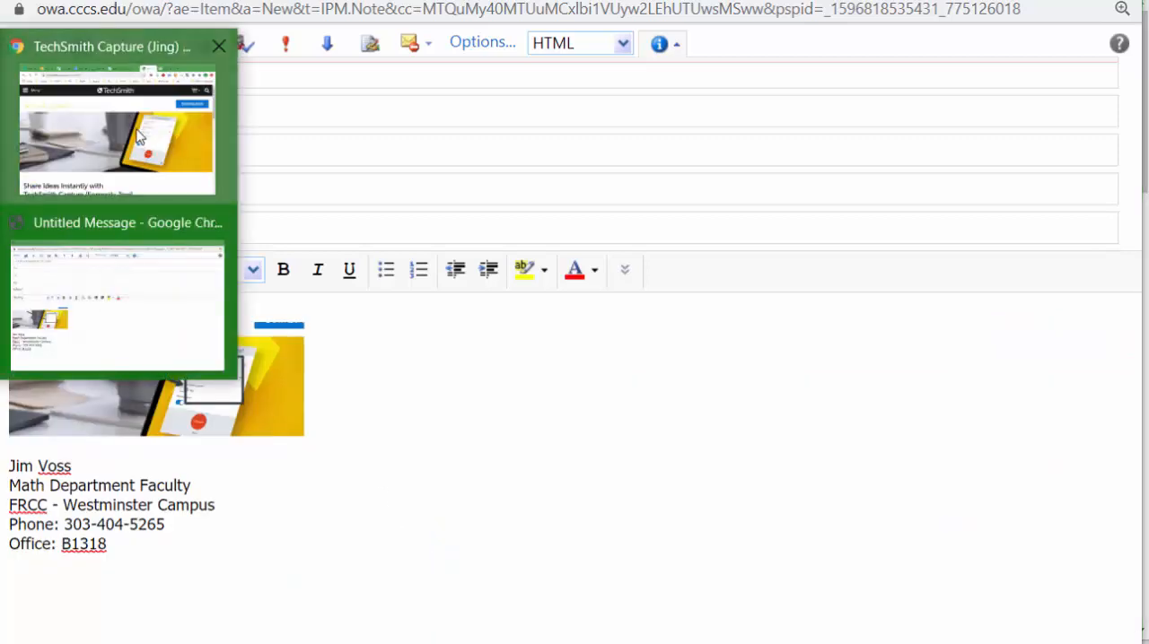
{"action": "left_click", "coordinate": [115, 133]}
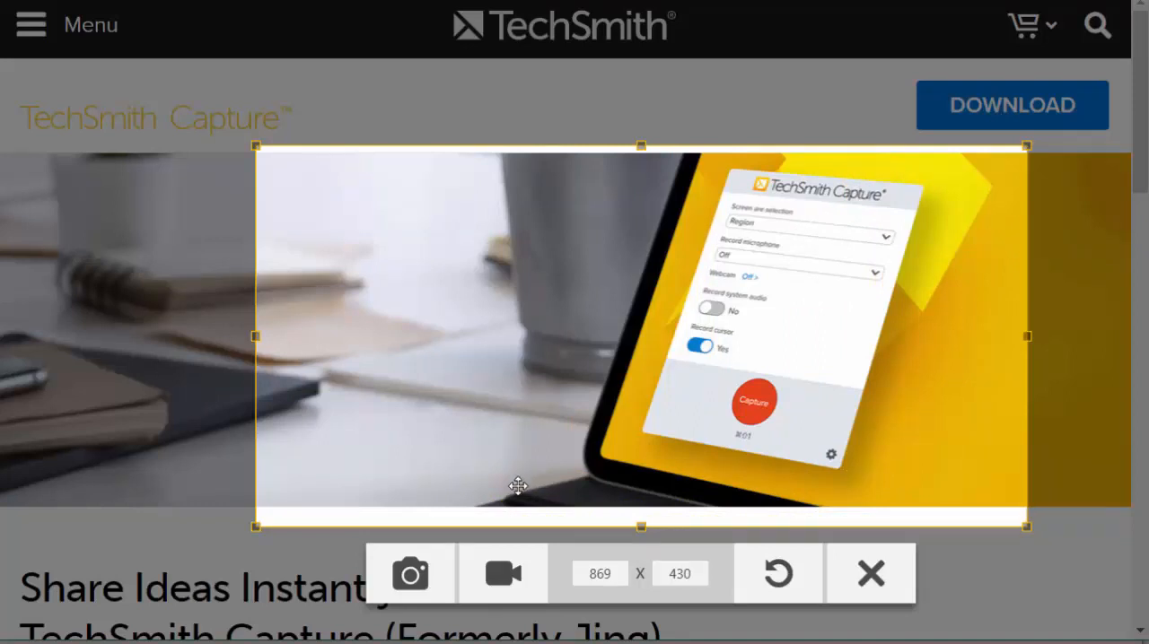
Choose video capture with the webcam option and start recording the banner region
{"action": "left_click", "coordinate": [503, 575]}
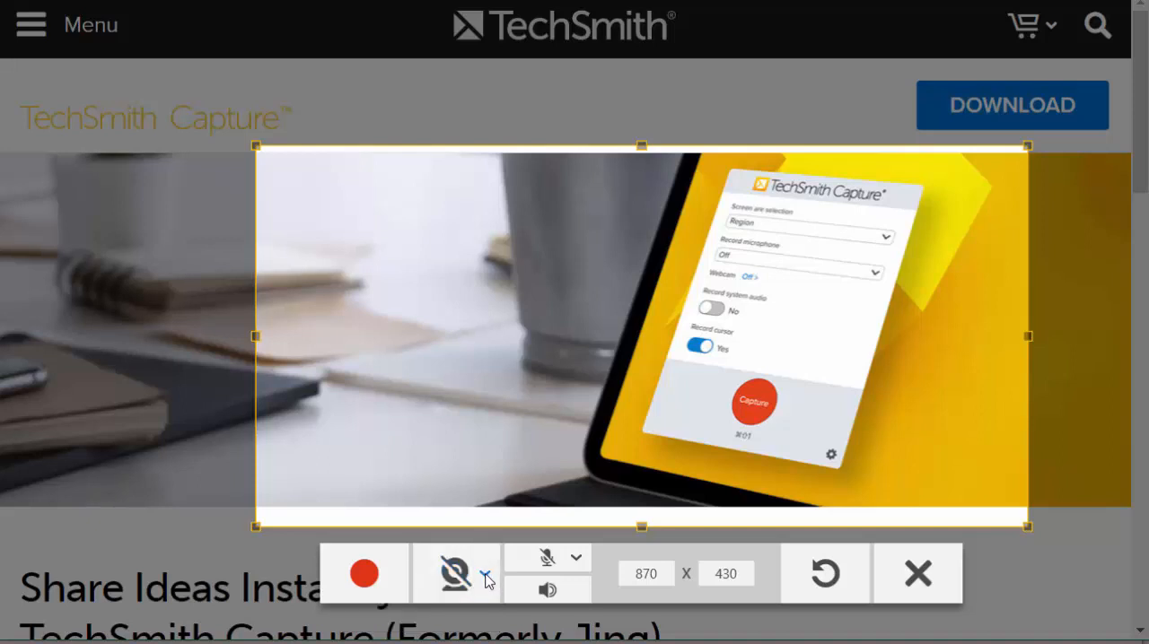
{"action": "left_click", "coordinate": [456, 574]}
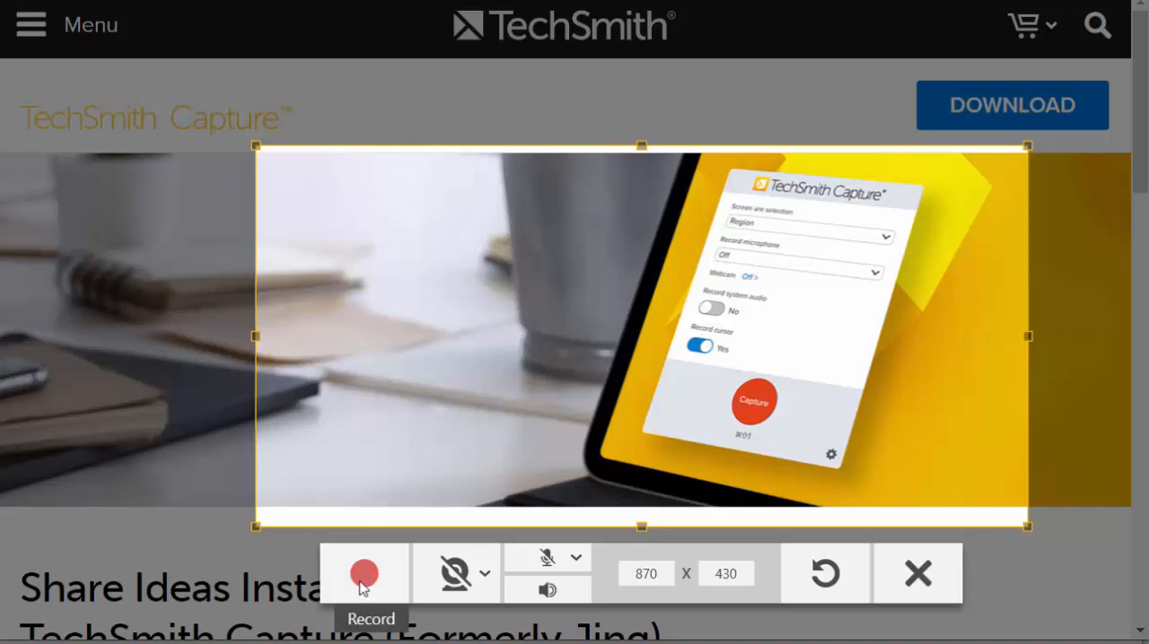
{"action": "left_click", "coordinate": [362, 575]}
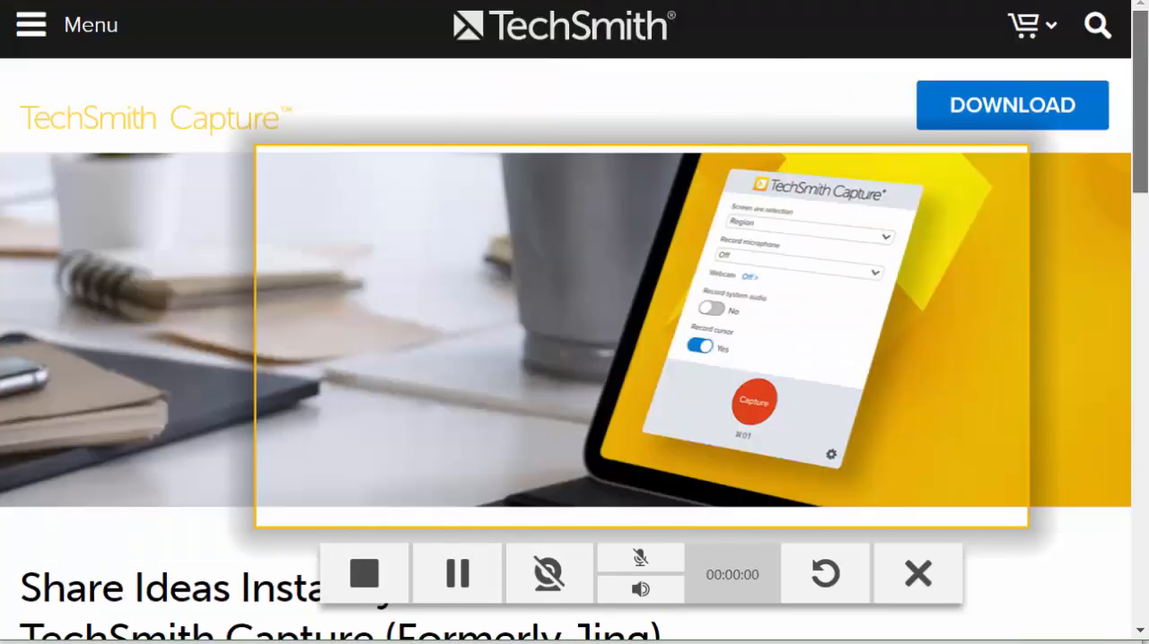
Scroll the page down while recording, then stop the roughly six-second recording
{"action": "scroll", "scroll_direction": "down", "scroll_amount": 3}
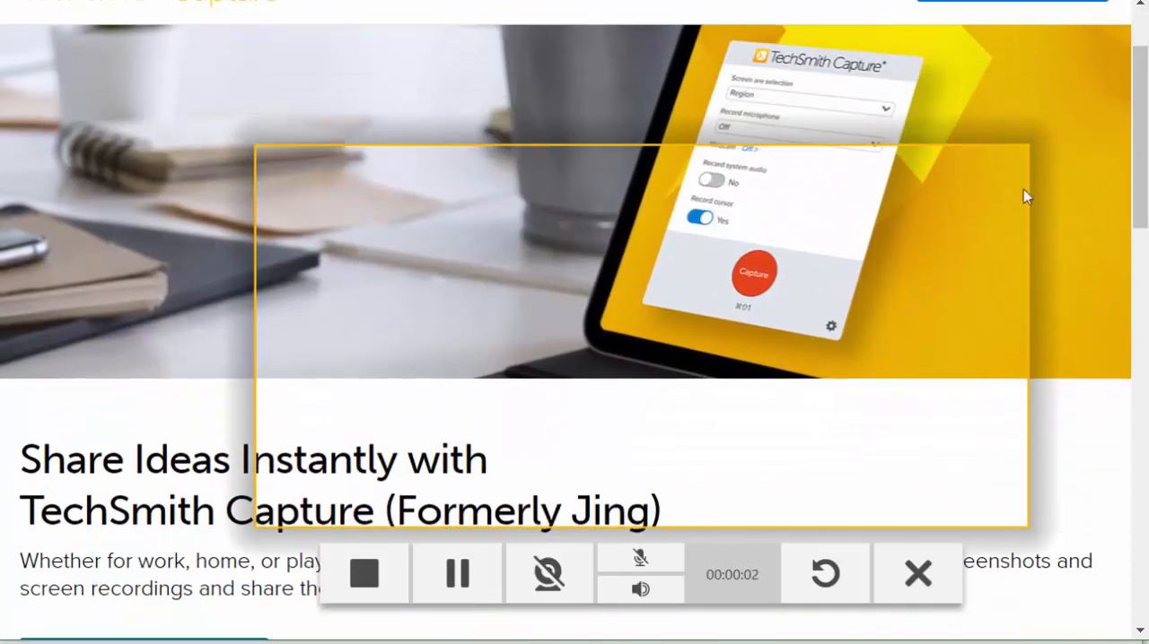
{"action": "mouse_move", "coordinate": [362, 574]}
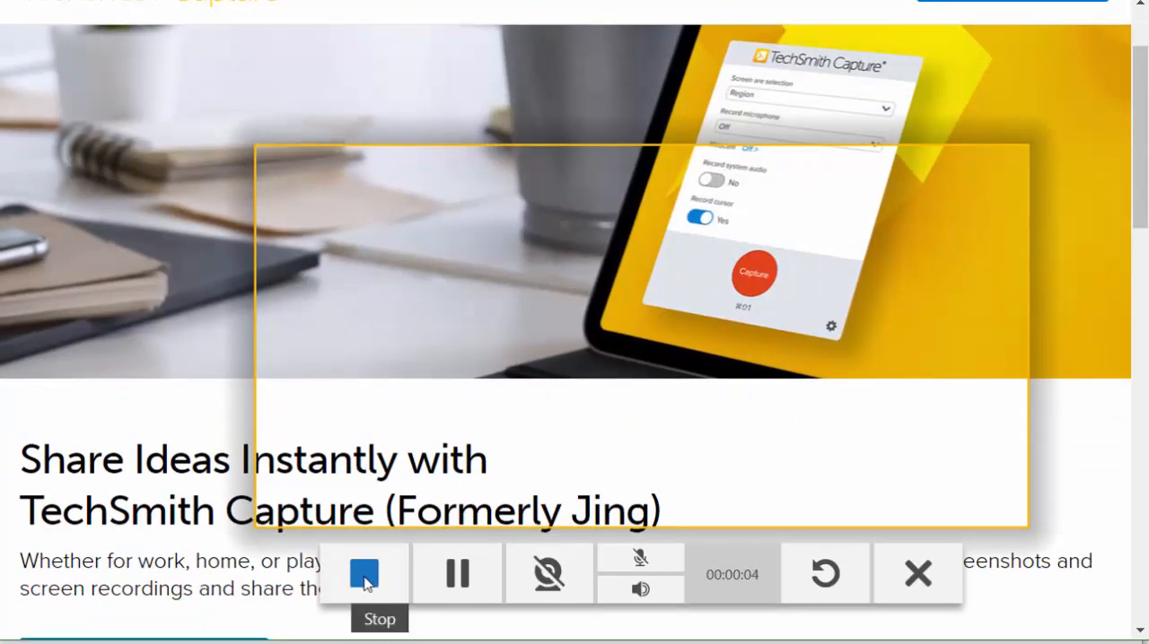
{"action": "left_click", "coordinate": [365, 575]}
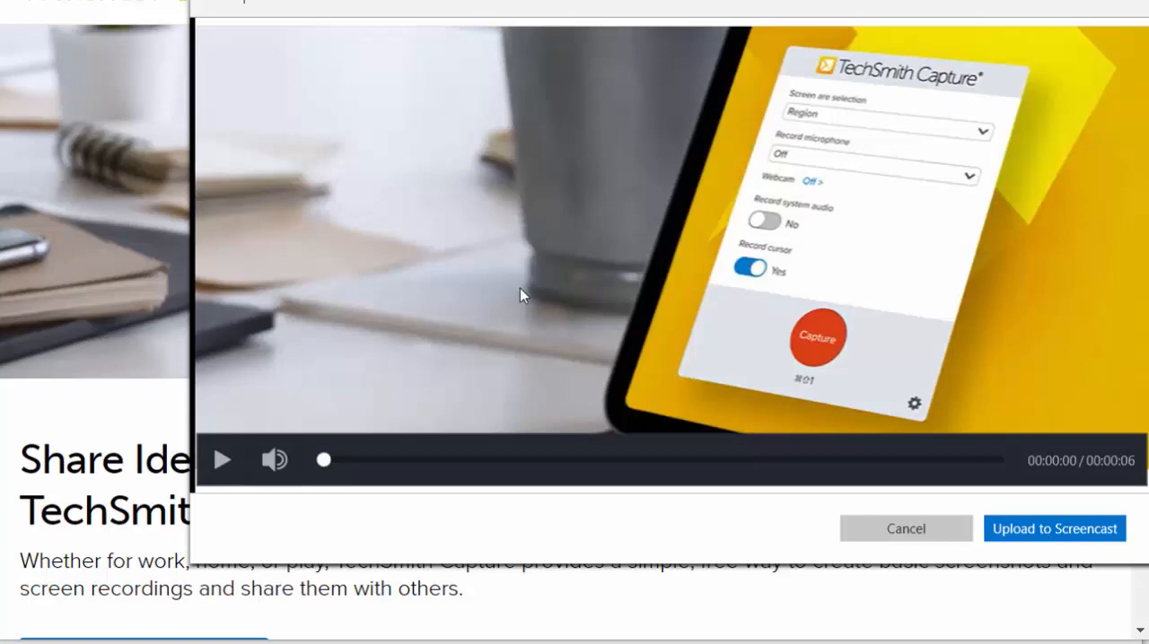
Play the recorded clip to about three seconds, then pause it
{"action": "left_click", "coordinate": [222, 459]}
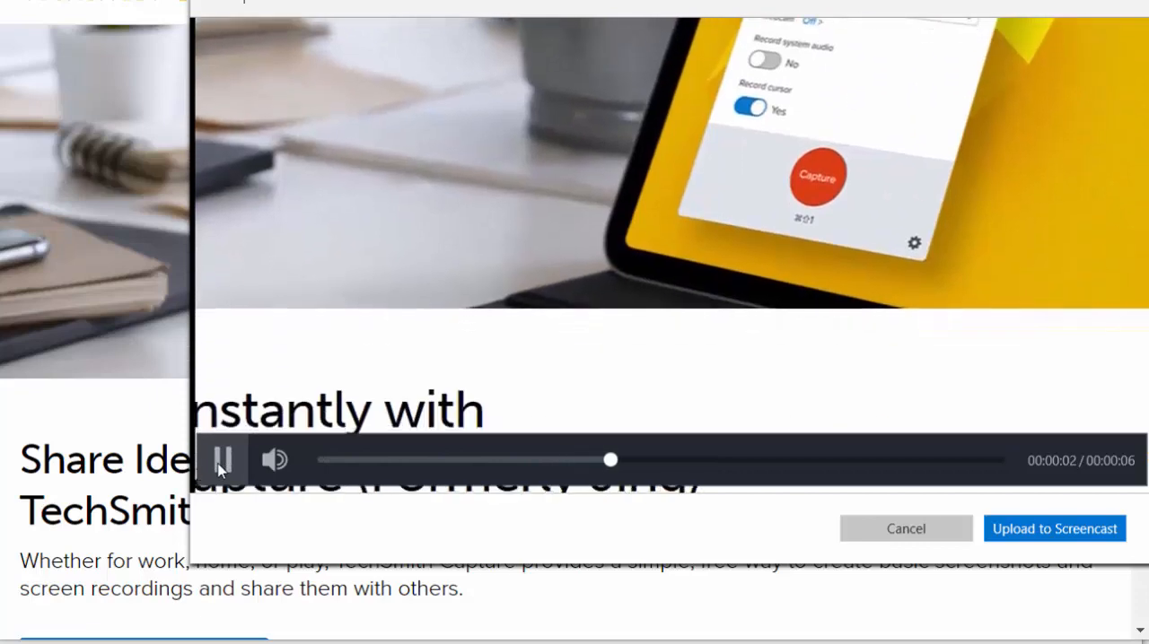
{"action": "left_click", "coordinate": [223, 459]}
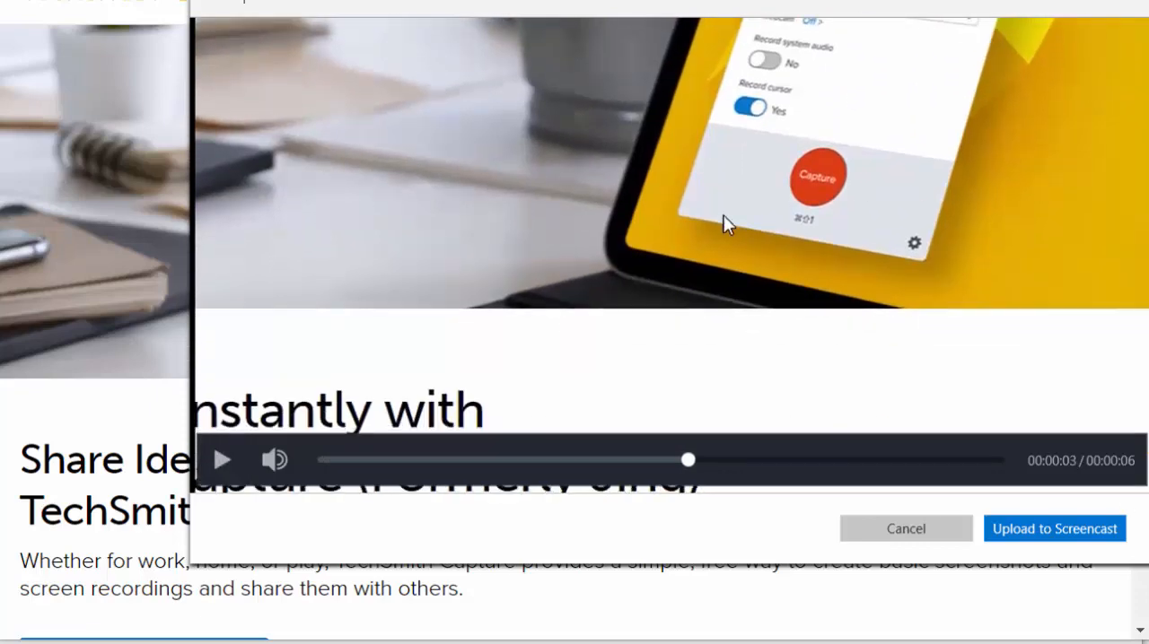